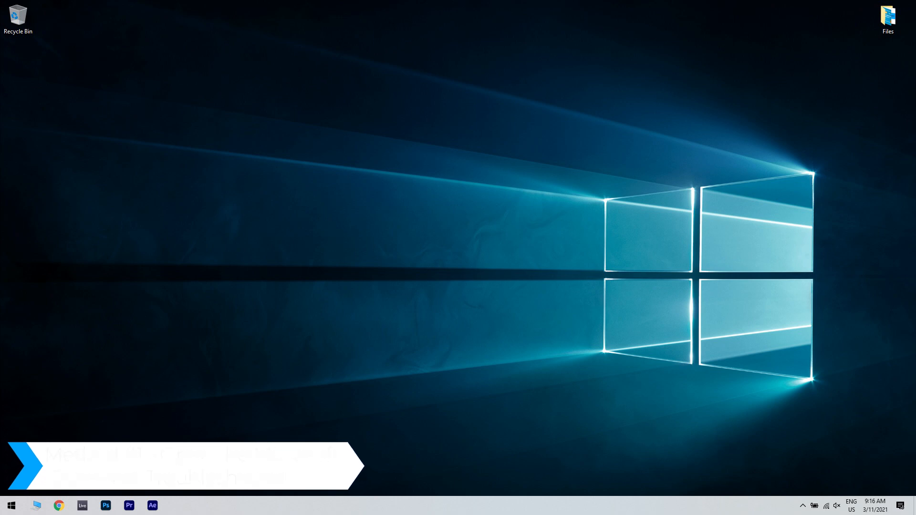
Search 'troubleshoot settings' from Start and open the Troubleshoot settings page.
{"action": "left_click", "coordinate": [11, 505]}
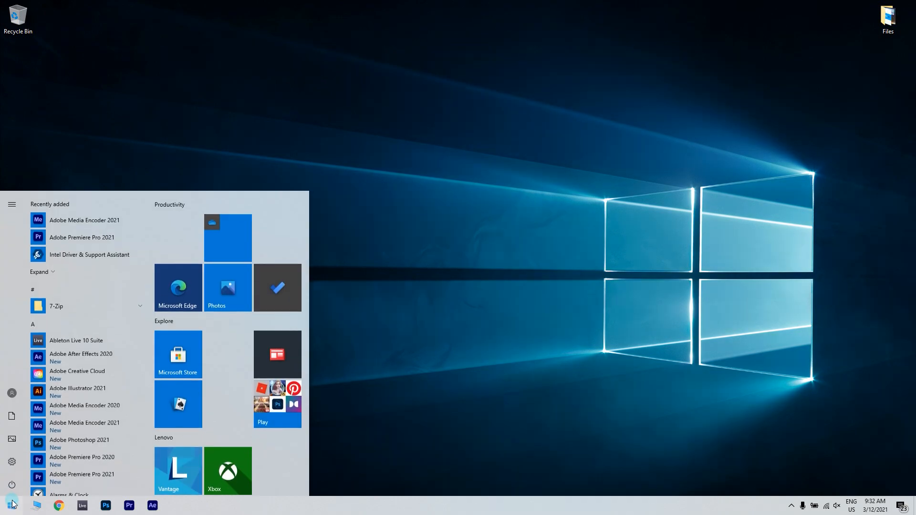
{"action": "type", "text": "troubleshoot settings"}
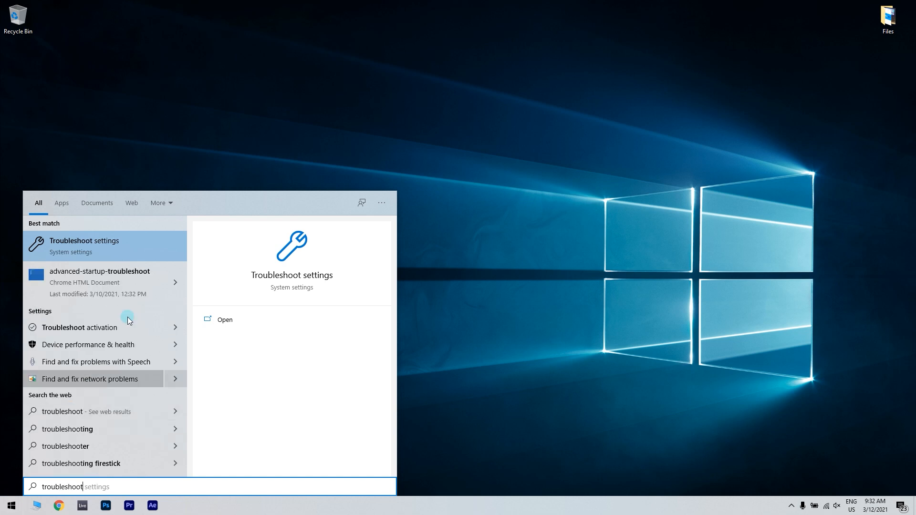
{"action": "left_click", "coordinate": [105, 245]}
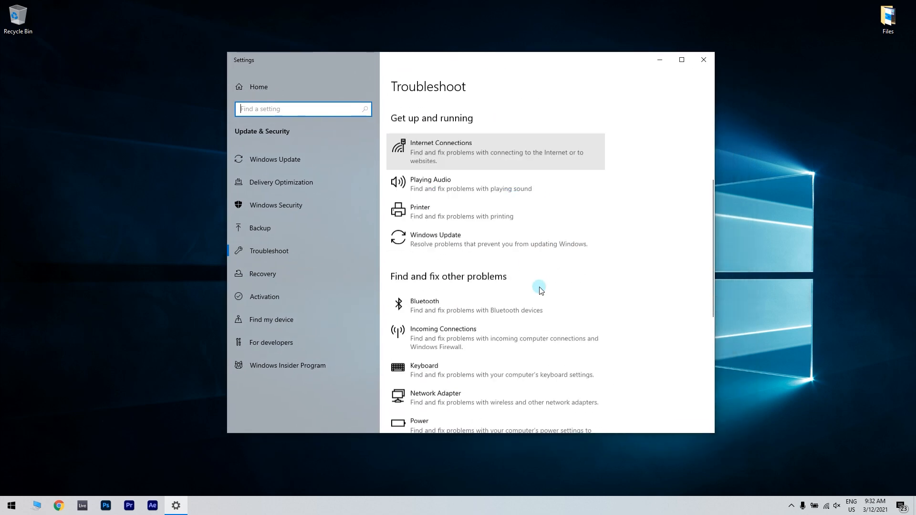
Scroll to Windows Store Apps and run its troubleshooter.
{"action": "scroll", "scroll_direction": "down", "scroll_amount": 3}
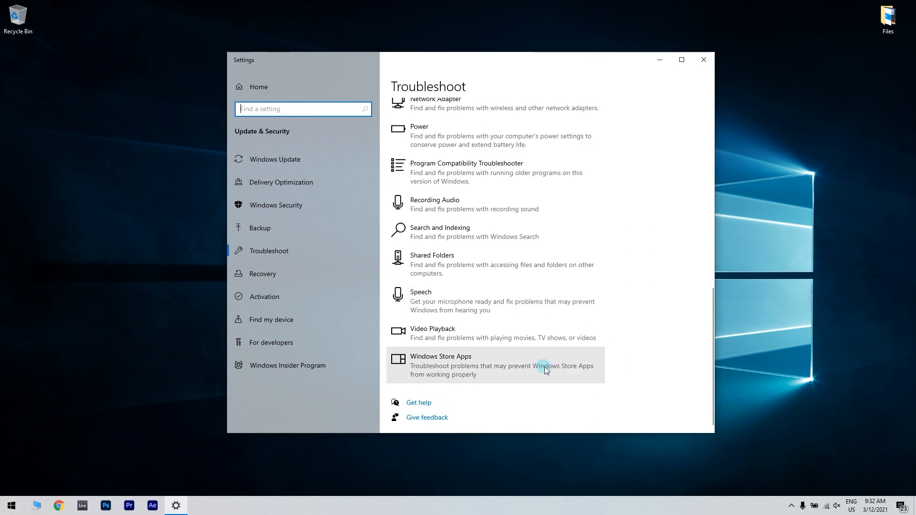
{"action": "left_click", "coordinate": [494, 366]}
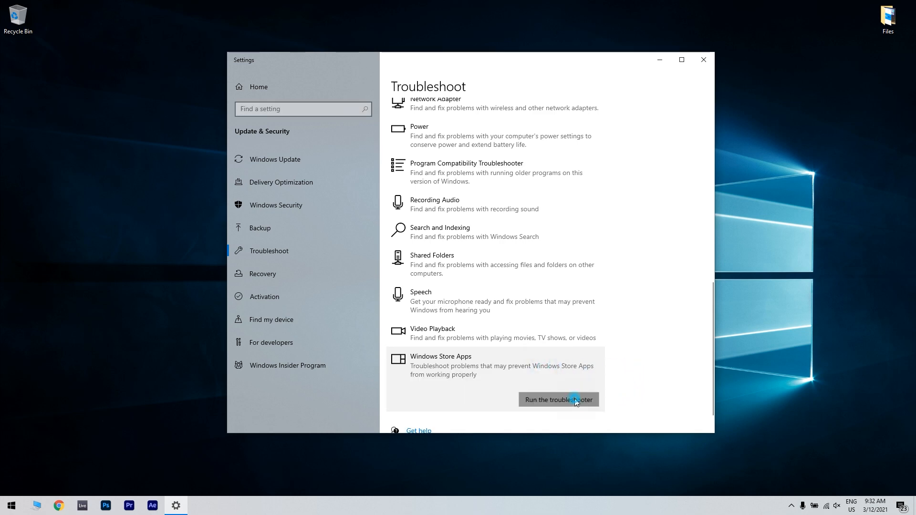
{"action": "left_click", "coordinate": [557, 400]}
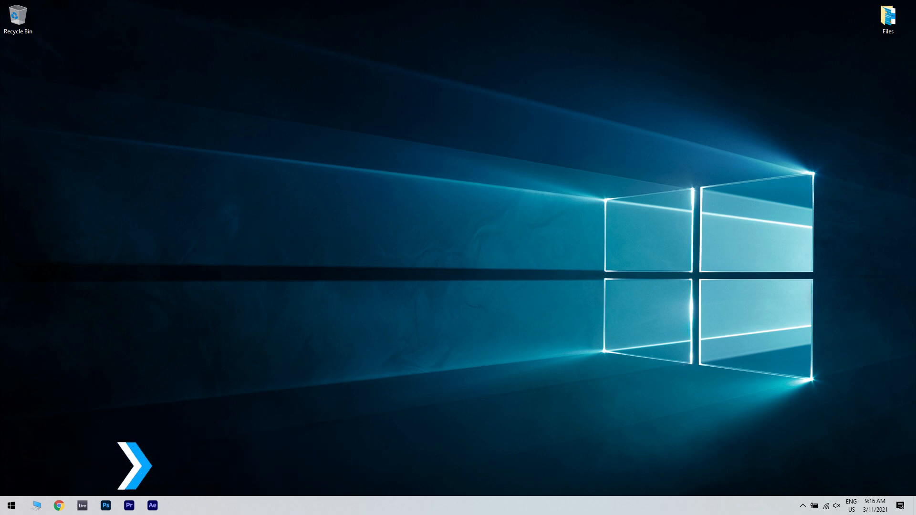
Search 'camer' from Start and open the Camera privacy settings page.
{"action": "left_click", "coordinate": [9, 506]}
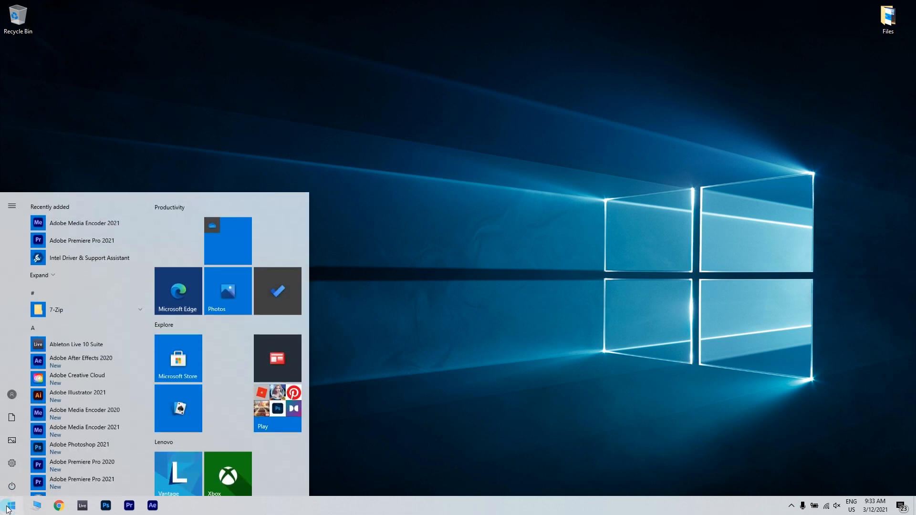
{"action": "type", "text": "camera privacy settings"}
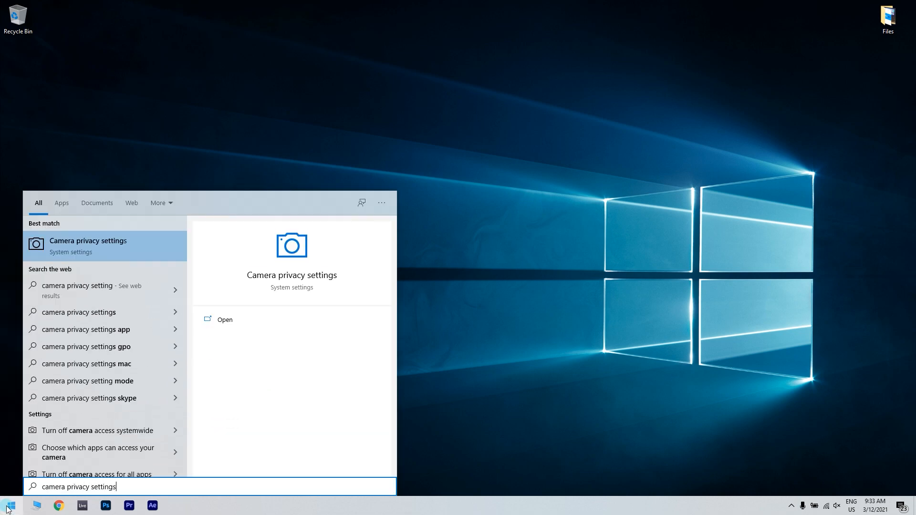
{"action": "left_click", "coordinate": [224, 320]}
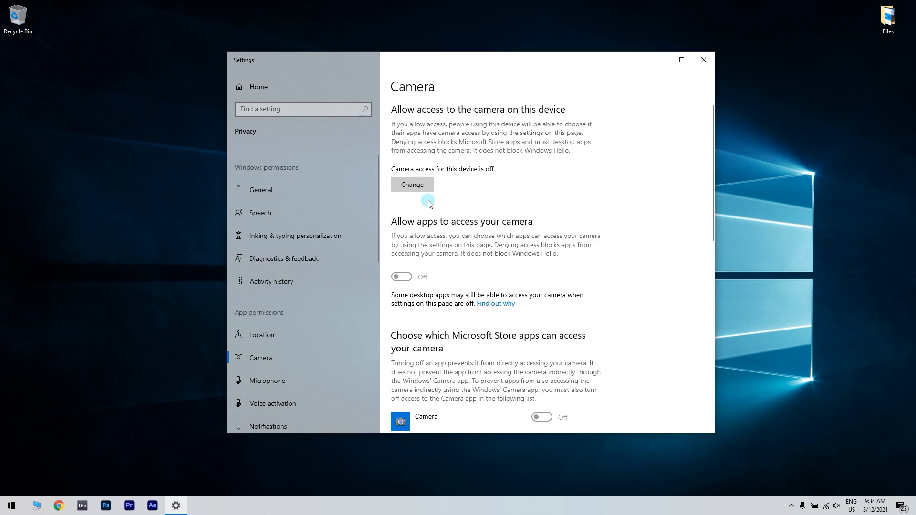
Switch device camera access on, review app camera toggles, and close Settings.
{"action": "left_click", "coordinate": [412, 184]}
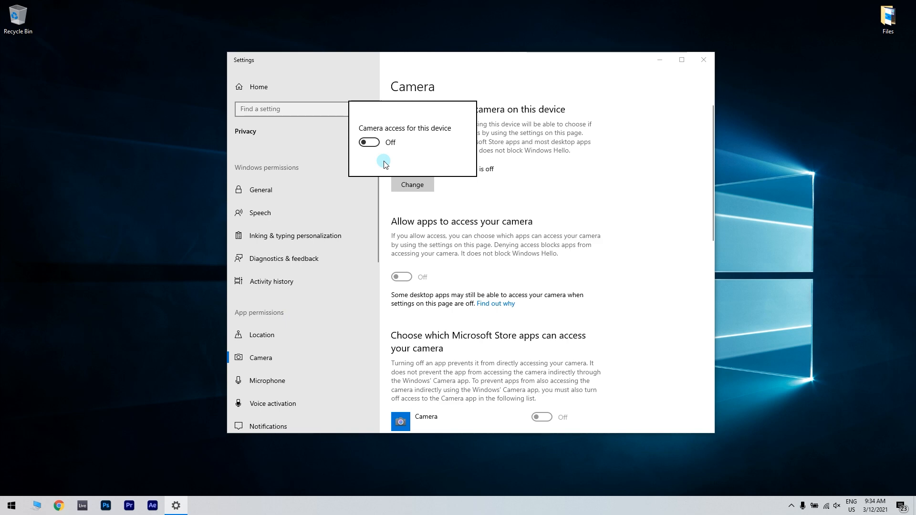
{"action": "left_click", "coordinate": [369, 143]}
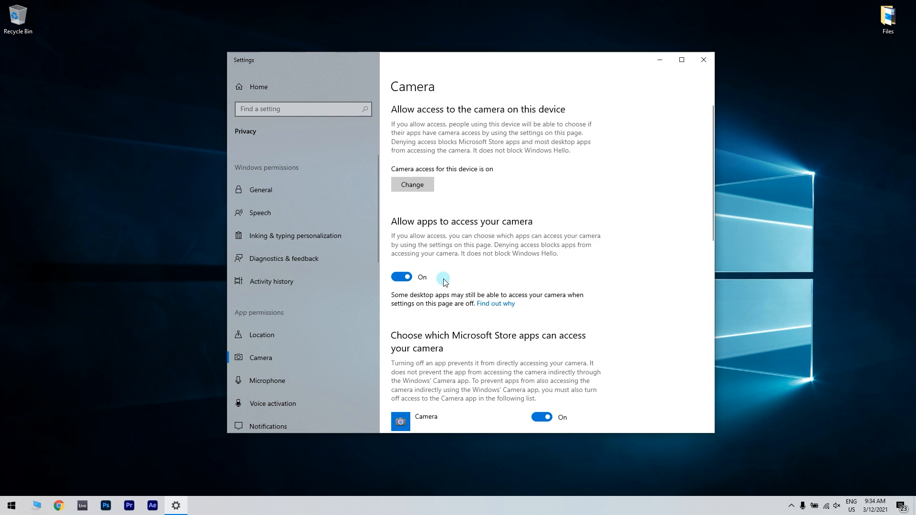
{"action": "scroll", "scroll_direction": "down", "scroll_amount": 3}
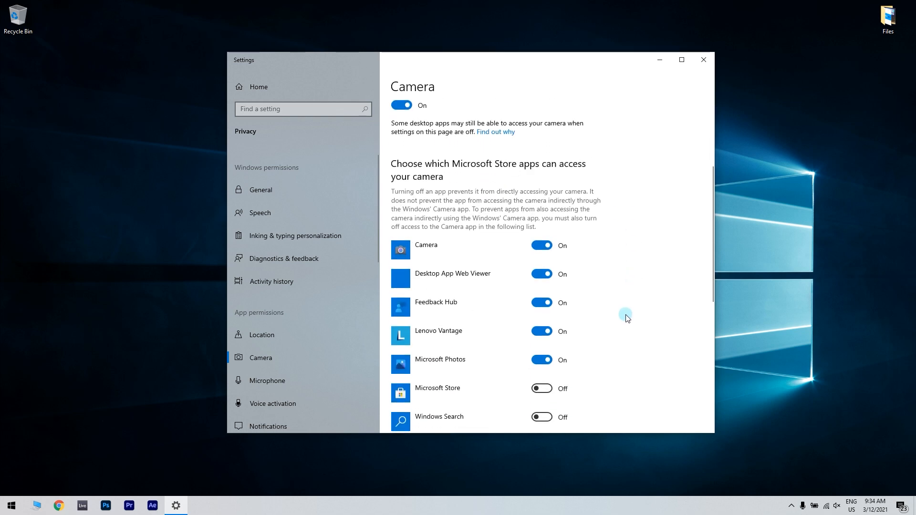
{"action": "mouse_move", "coordinate": [625, 239]}
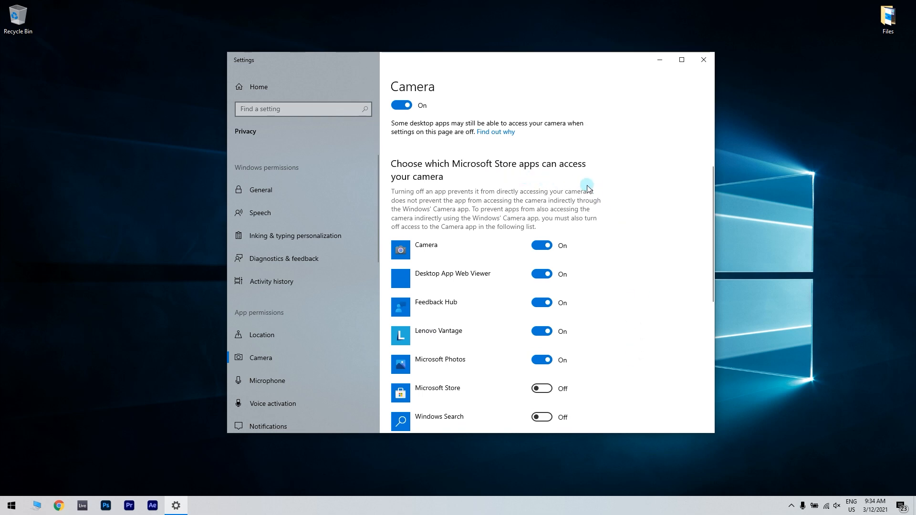
{"action": "left_click", "coordinate": [703, 60]}
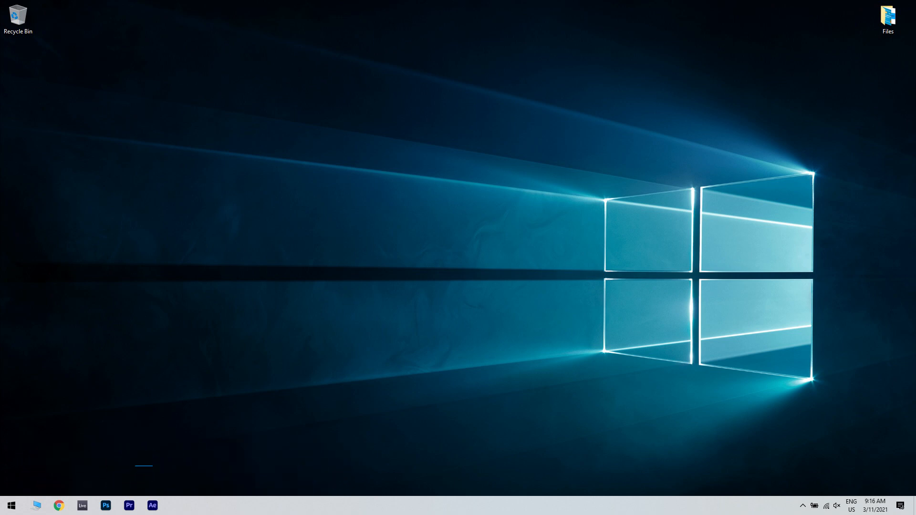
Search 'registr' from Start to launch Registry Editor.
{"action": "left_click", "coordinate": [12, 506]}
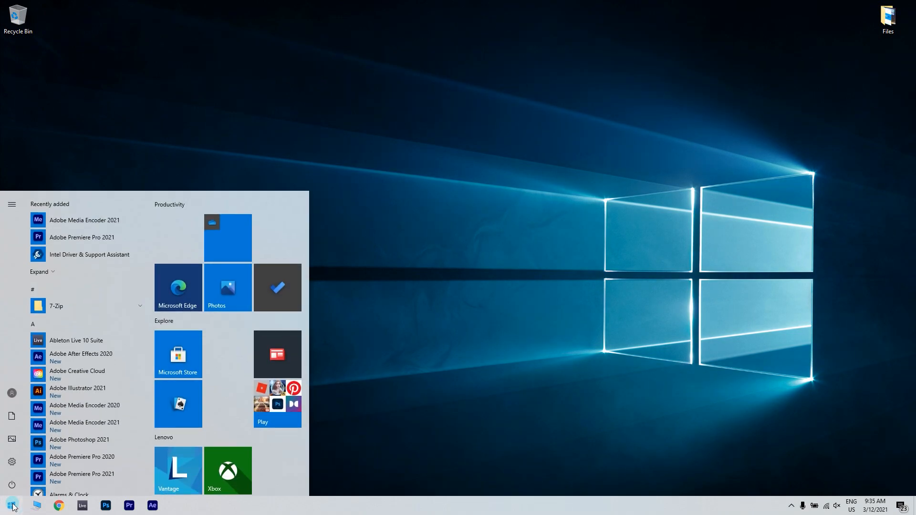
{"action": "type", "text": "registr"}
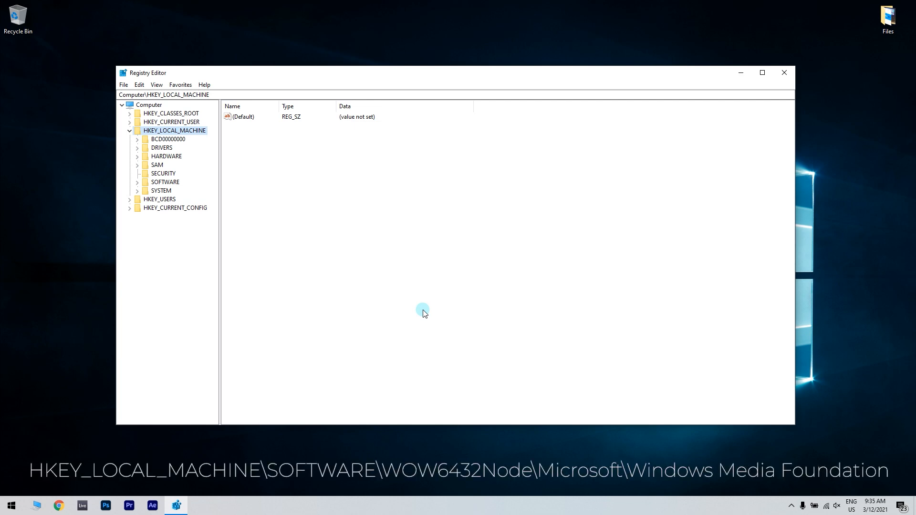
{"action": "mouse_move", "coordinate": [170, 130]}
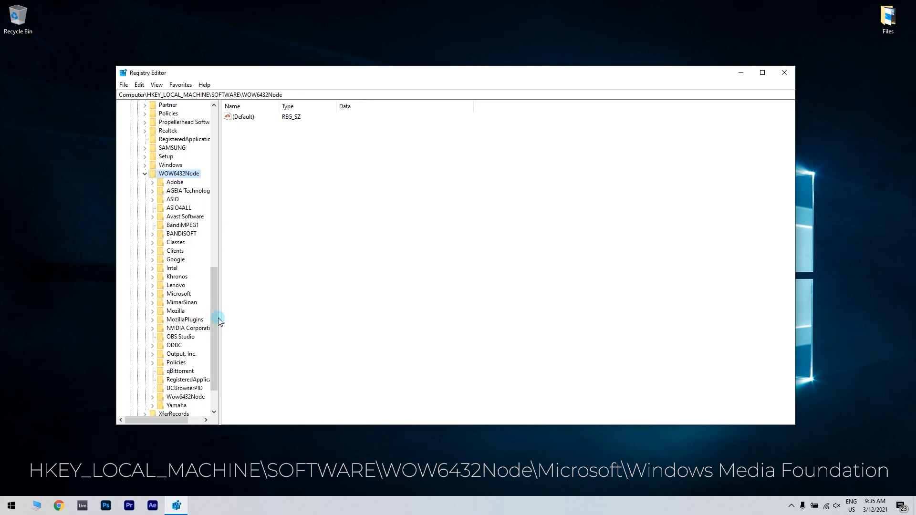
Scroll the registry tree and select the Windows Media Foundation key.
{"action": "left_click_drag", "start_coordinate": [211, 320], "coordinate": [211, 344]}
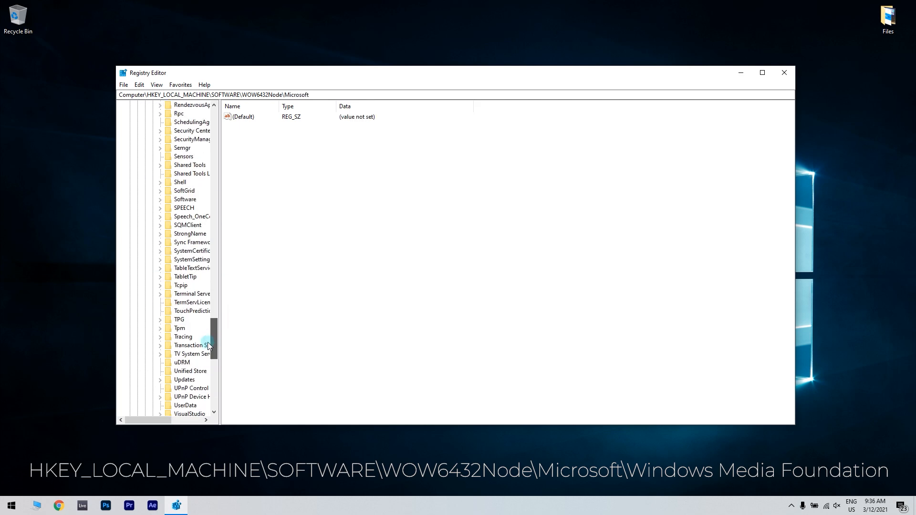
{"action": "left_click", "coordinate": [209, 346]}
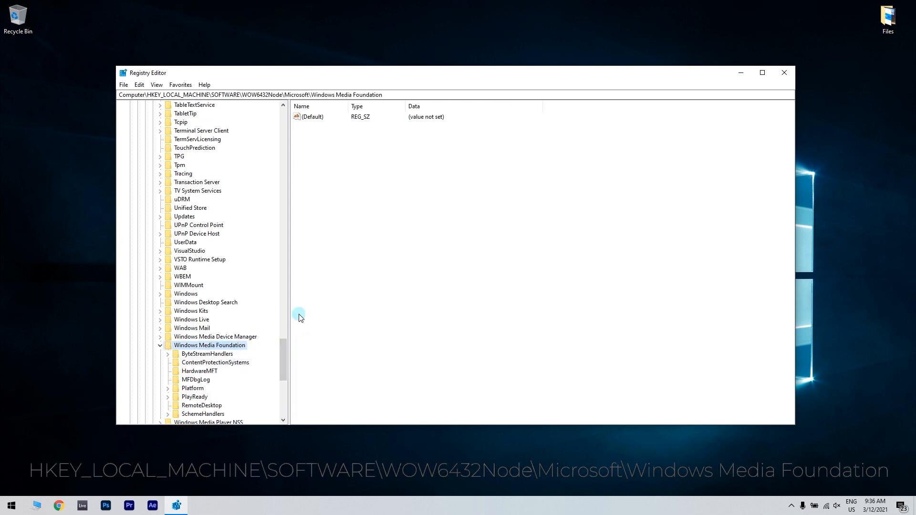
{"action": "mouse_move", "coordinate": [358, 281]}
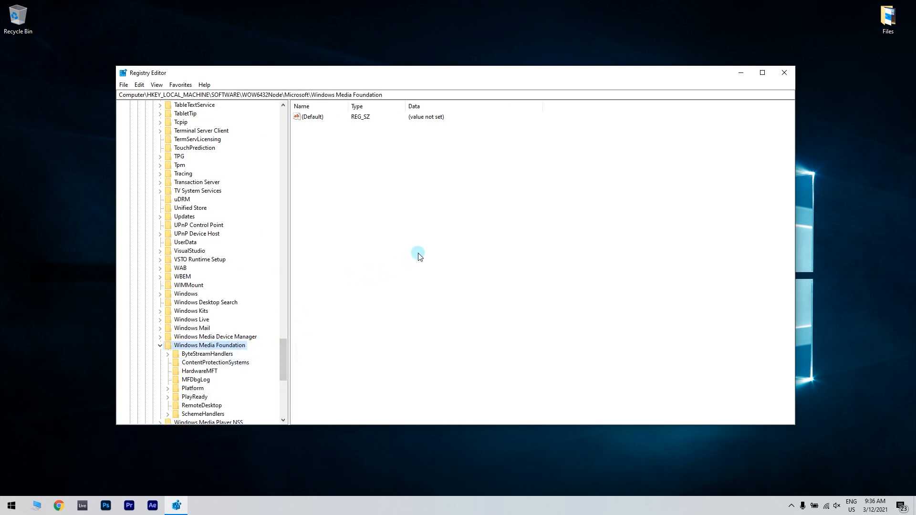
Create DWORD (32-bit) value EnableFrameServerMode and open it for editing.
{"action": "right_click", "coordinate": [418, 257]}
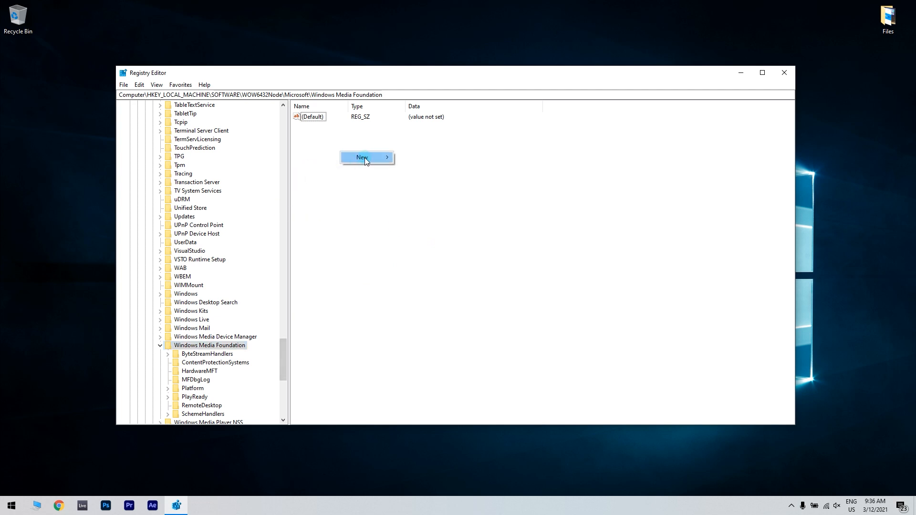
{"action": "left_click", "coordinate": [363, 157]}
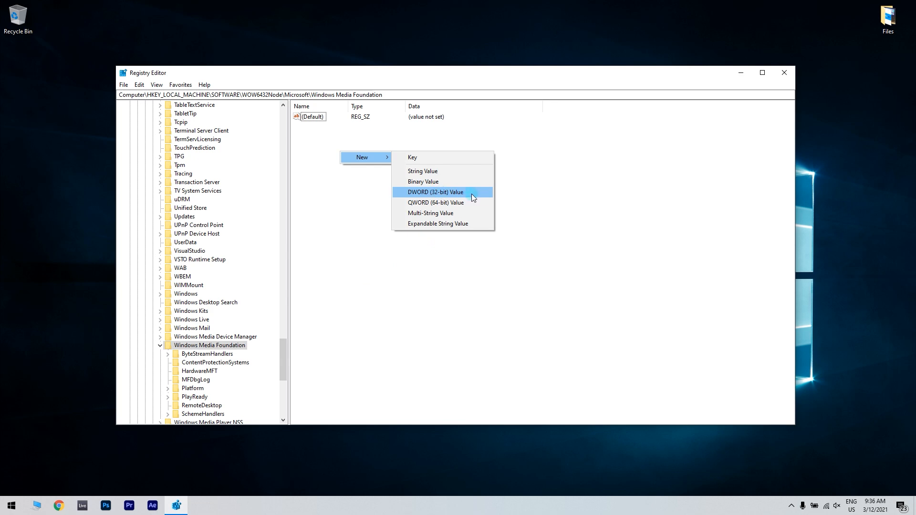
{"action": "left_click", "coordinate": [435, 192]}
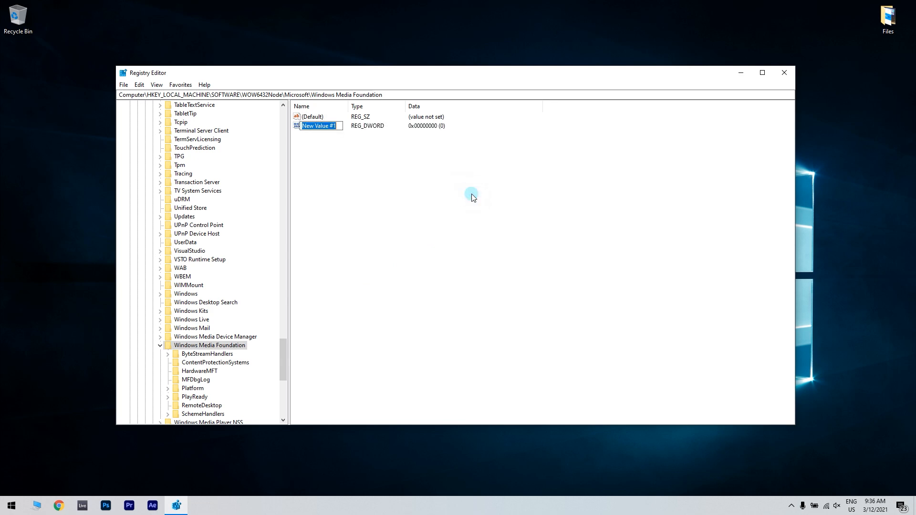
{"action": "mouse_move", "coordinate": [370, 141]}
{"action": "type", "text": "EnableFrameServerMode"}
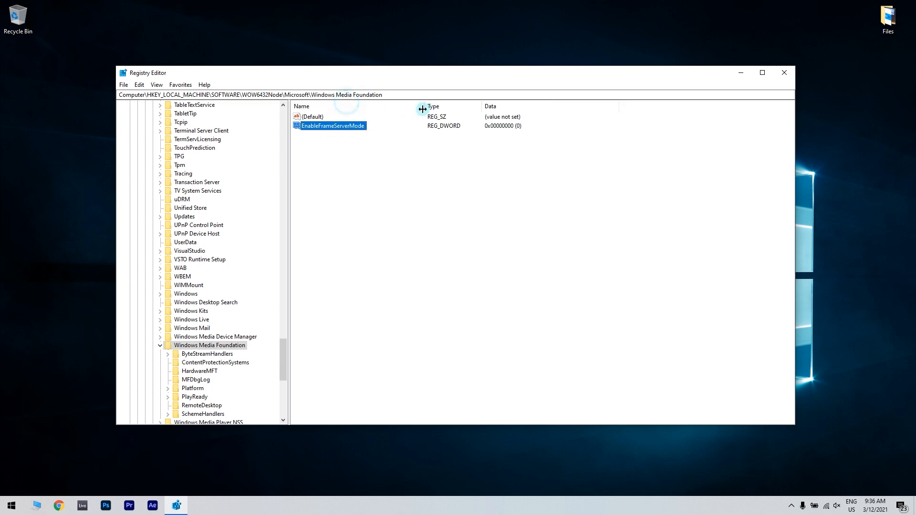
{"action": "double_click", "coordinate": [332, 125]}
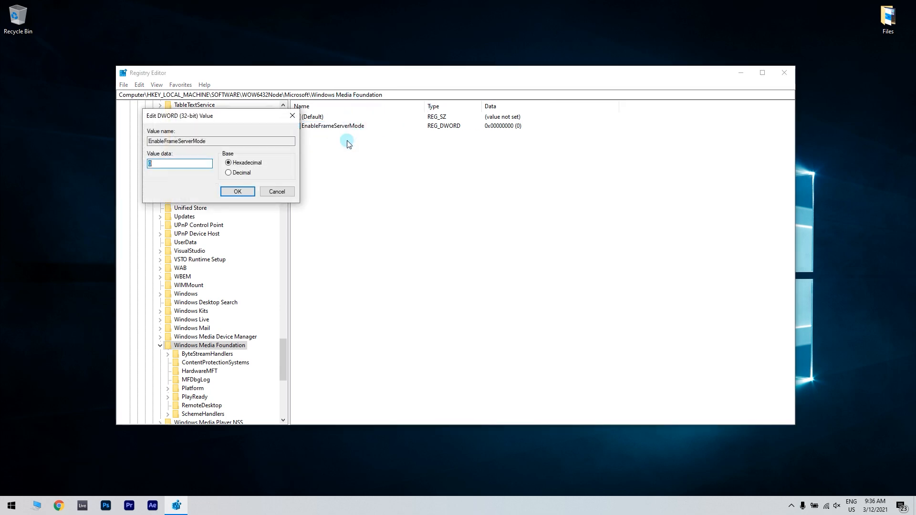